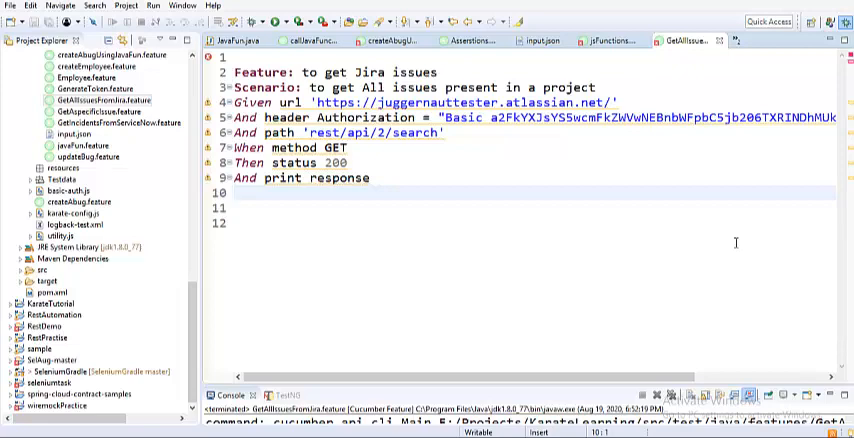
Step: Run GetAllIssuesFromJira.feature as a Cucumber Feature from the Project Explorer
{"action": "left_click", "coordinate": [234, 192]}
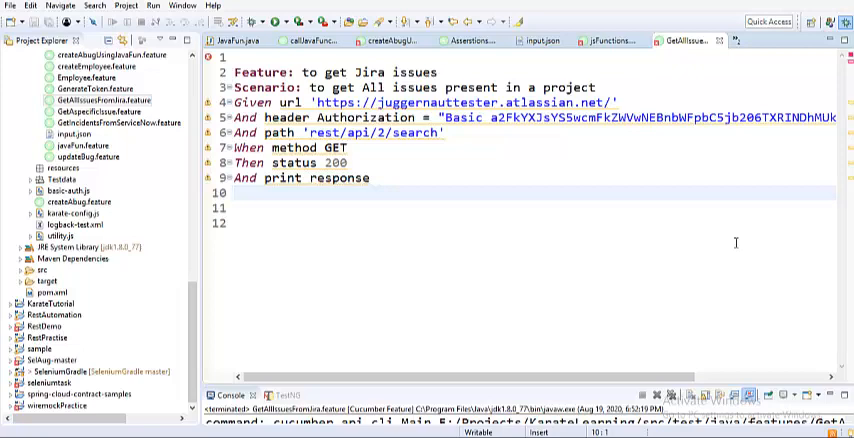
{"action": "left_click", "coordinate": [232, 194]}
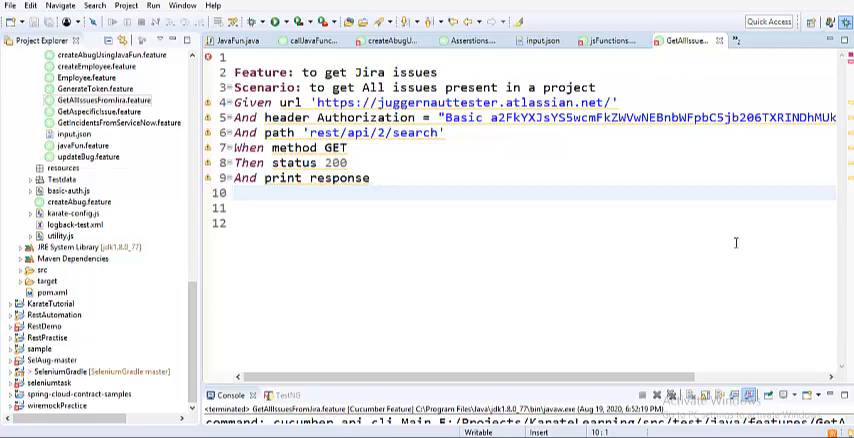
{"action": "left_click", "coordinate": [234, 194]}
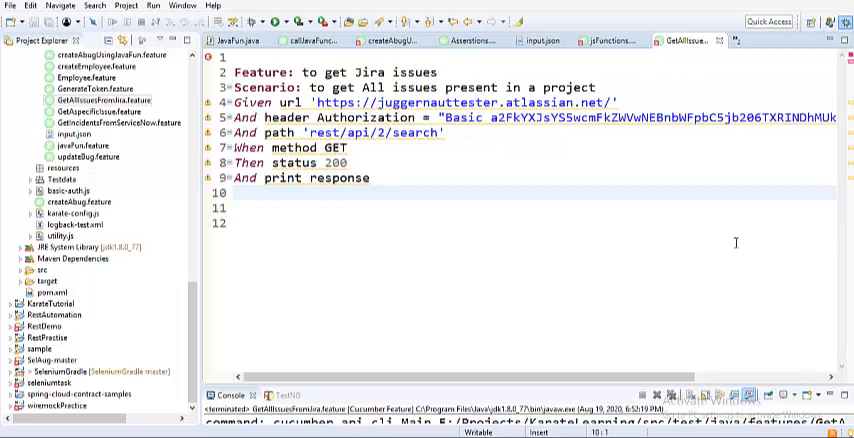
{"action": "left_click", "coordinate": [233, 193]}
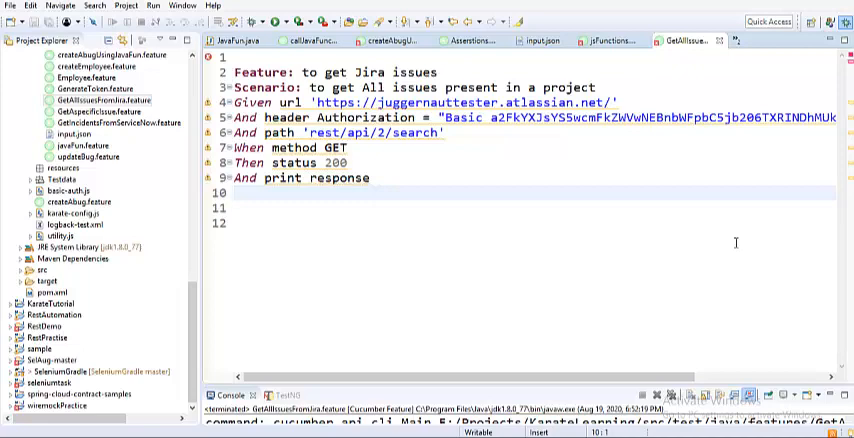
{"action": "left_click", "coordinate": [234, 195]}
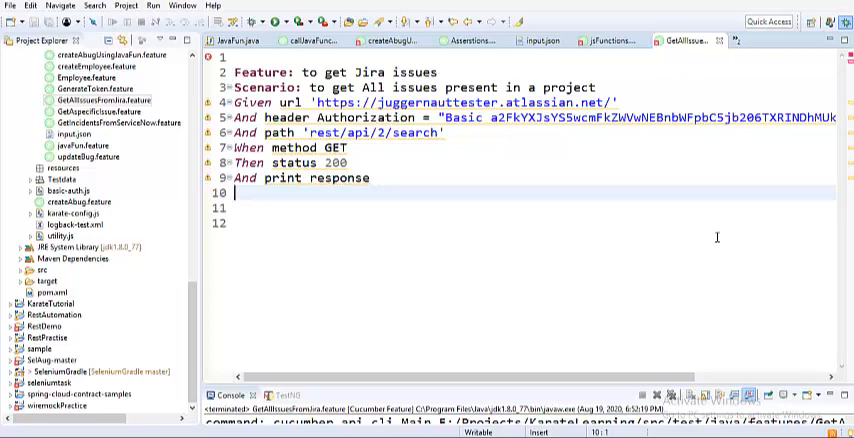
{"action": "mouse_move", "coordinate": [708, 236]}
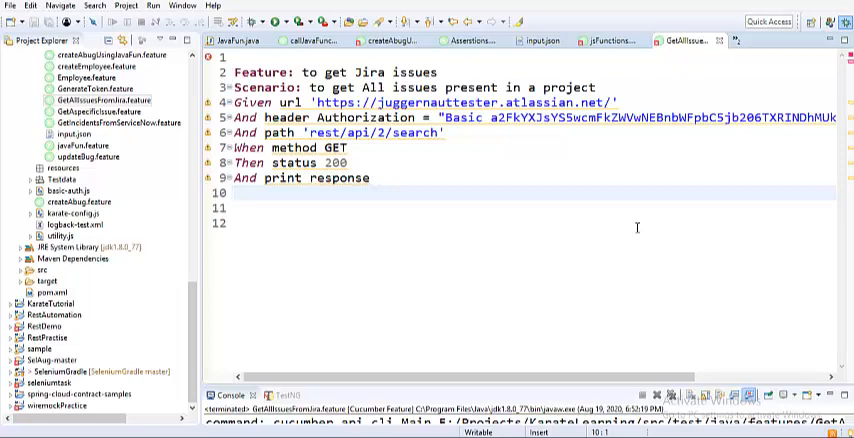
{"action": "left_click", "coordinate": [234, 194]}
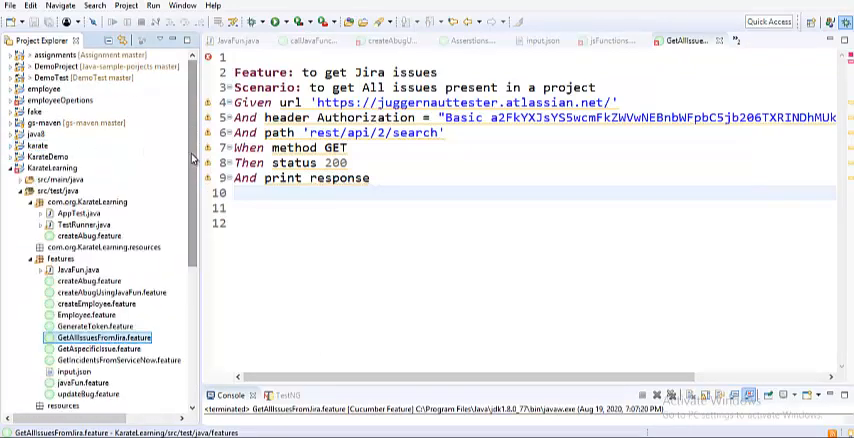
{"action": "scroll", "scroll_direction": "down", "scroll_amount": 3}
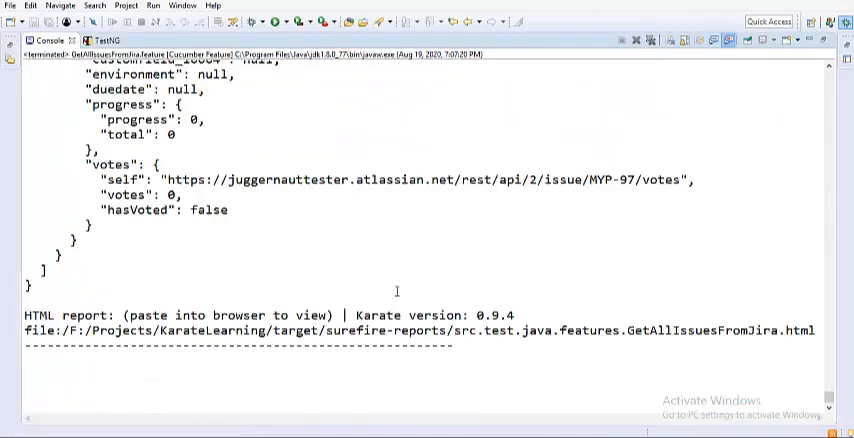
{"action": "mouse_move", "coordinate": [597, 177]}
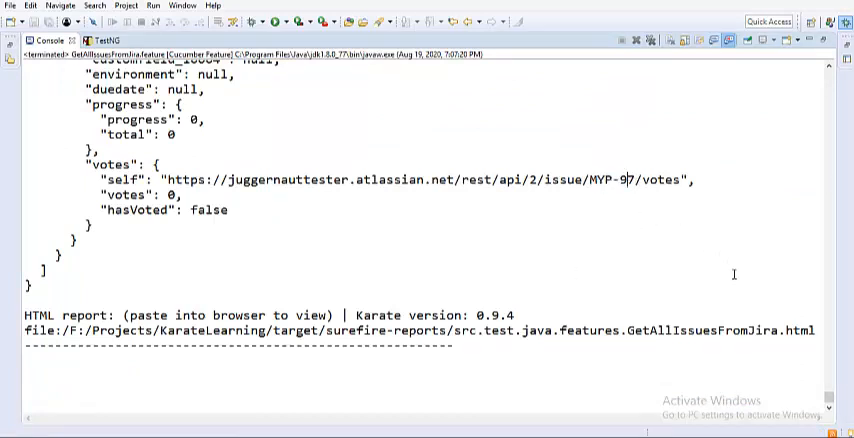
{"action": "scroll", "scroll_direction": "up", "scroll_amount": 3}
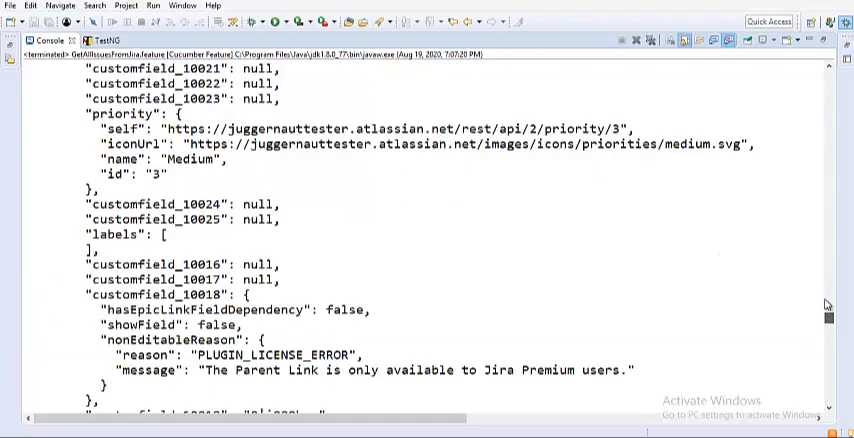
{"action": "scroll", "scroll_direction": "up", "scroll_amount": 3}
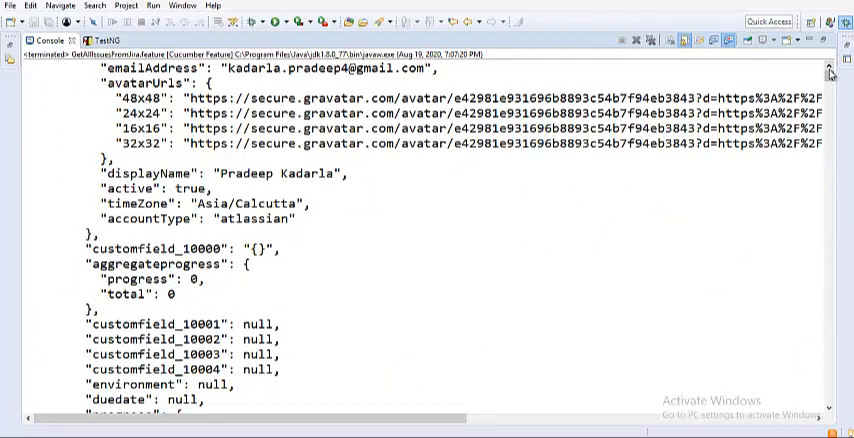
{"action": "mouse_move", "coordinate": [566, 187]}
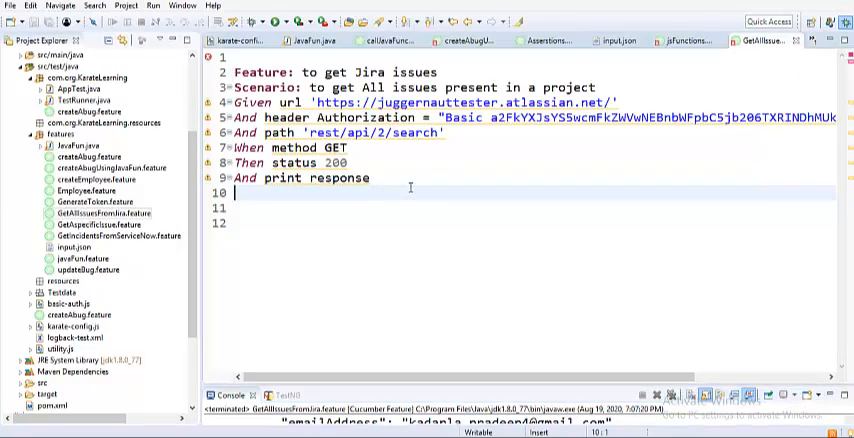
Step: Add a blank line below the print response step with an empty triple-quoted block
{"action": "key", "text": "Return"}
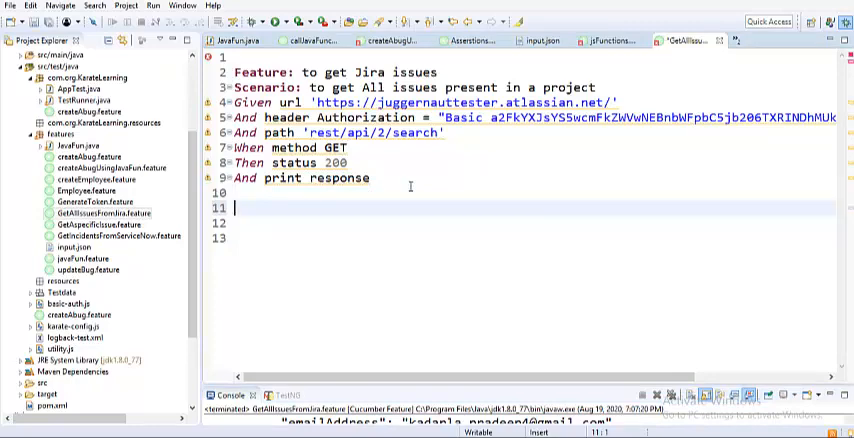
{"action": "type", "text": "\"\"\""}
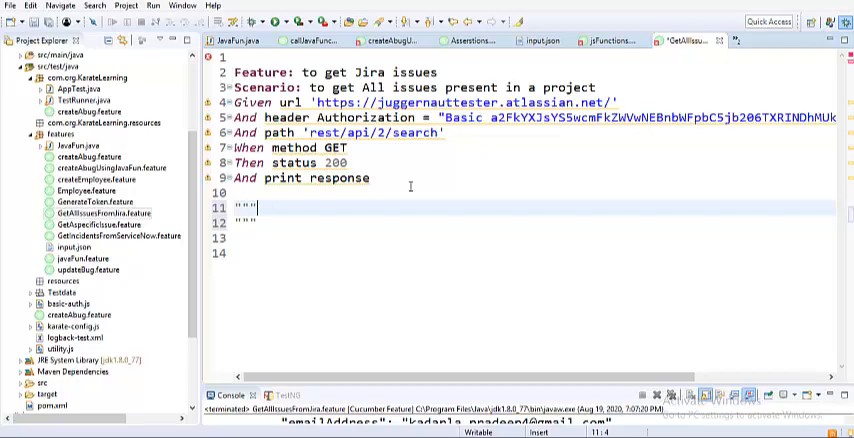
{"action": "key", "text": "Enter"}
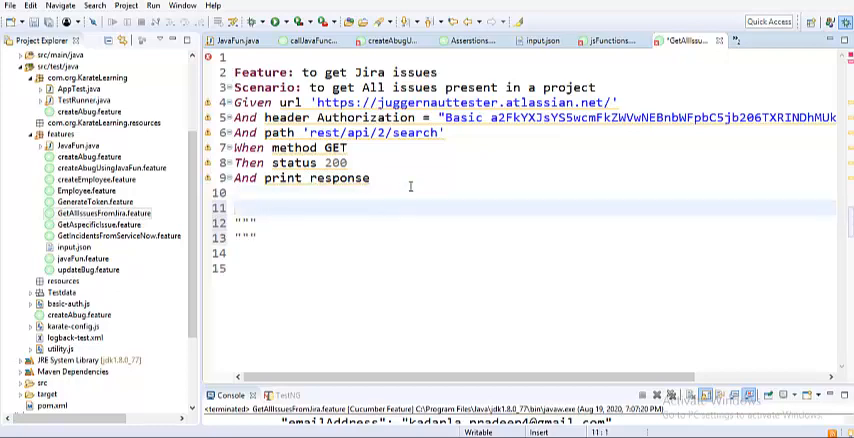
{"action": "type", "text": "*"}
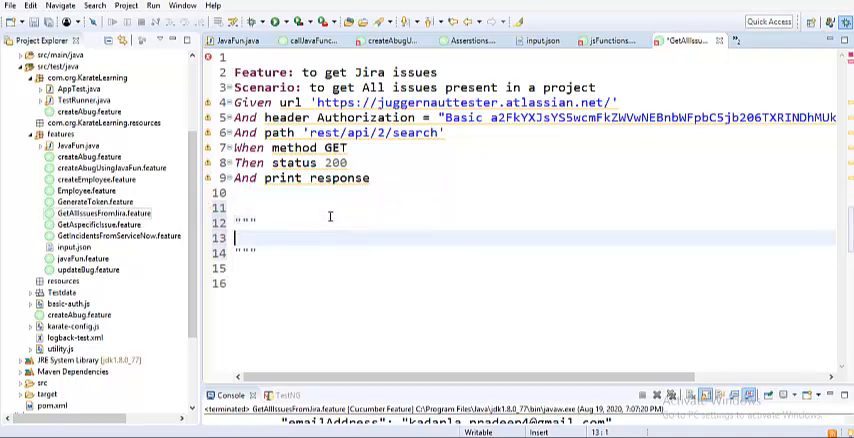
Step: Type function(arg){ retun arg.length; } inside the triple-quoted block
{"action": "type", "text": "functio"}
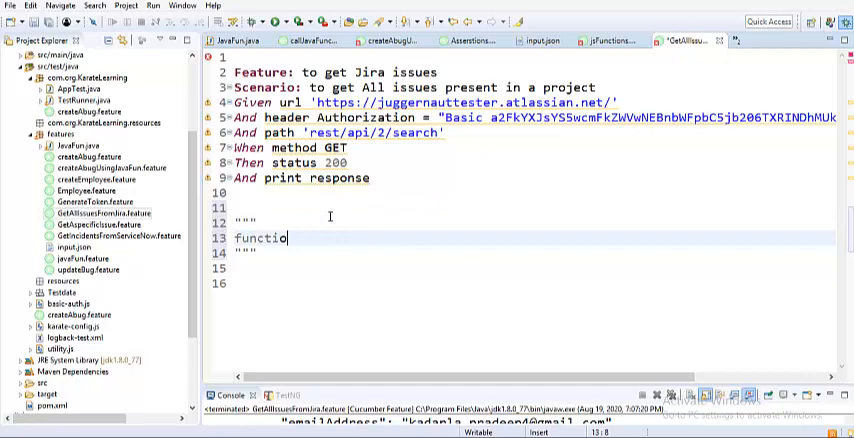
{"action": "type", "text": "n()"}
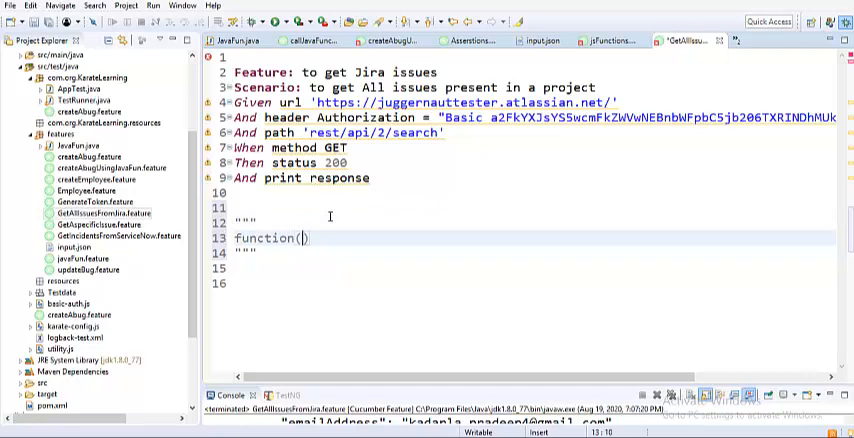
{"action": "type", "text": "arg"}
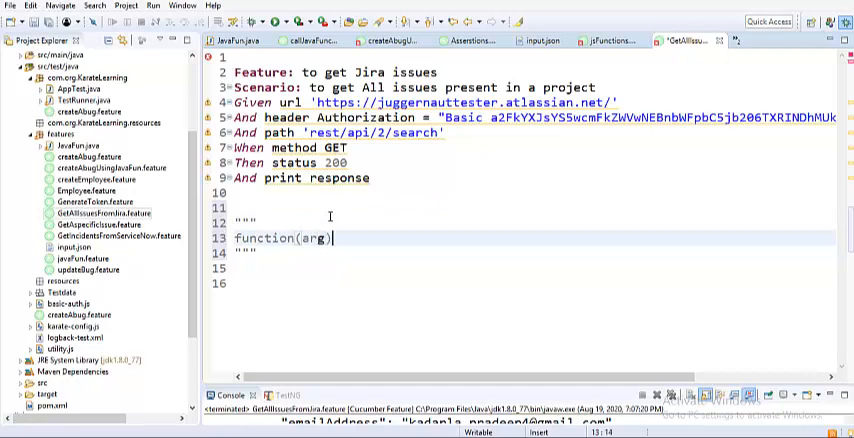
{"action": "type", "text": "{"}
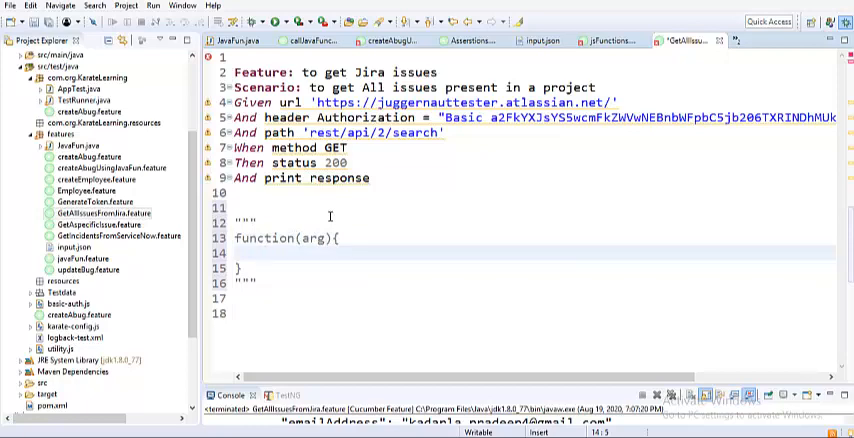
{"action": "type", "text": "retun"}
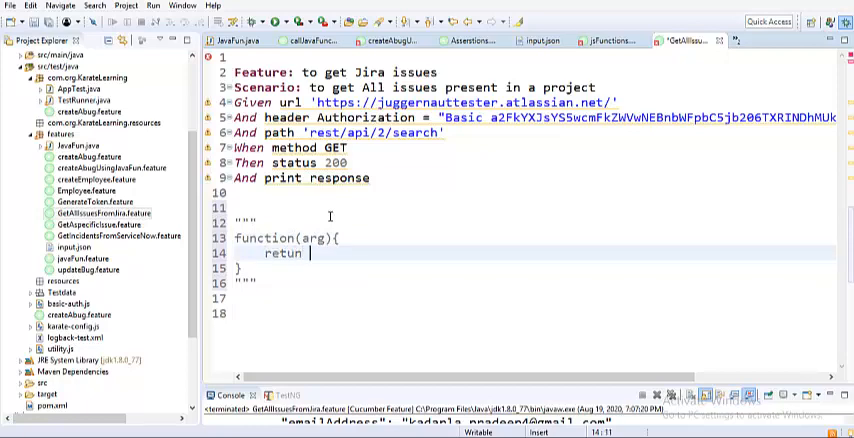
{"action": "type", "text": "arg.length"}
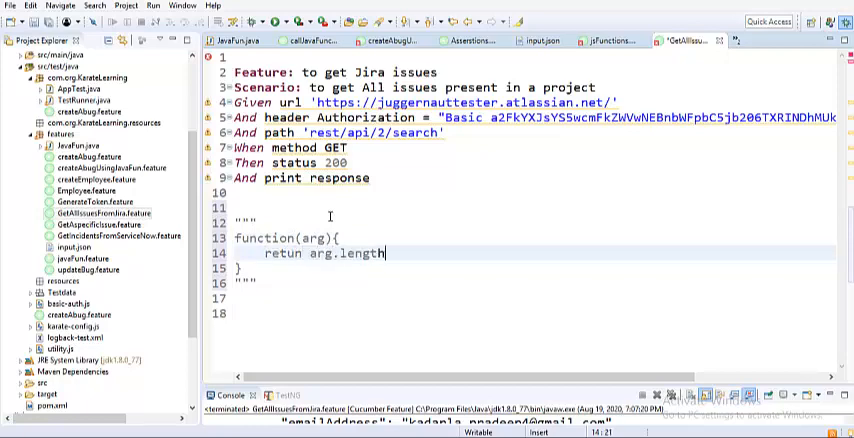
{"action": "type", "text": ";"}
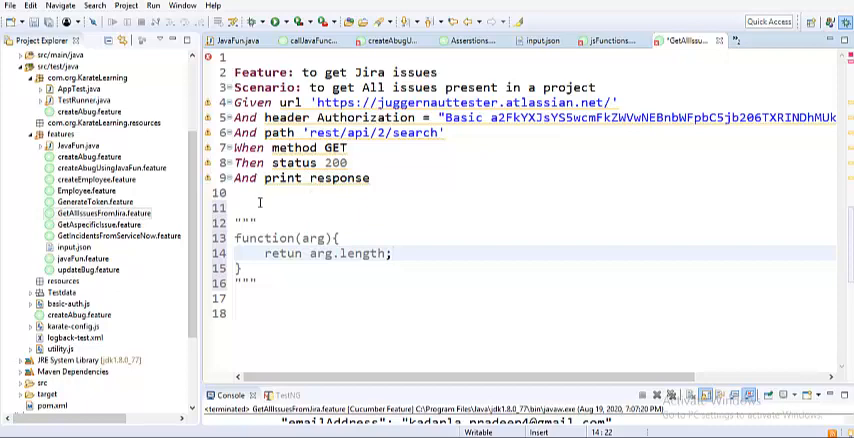
Step: Add the step line '* def len =' on line 11, just above the function block
{"action": "left_click", "coordinate": [258, 207]}
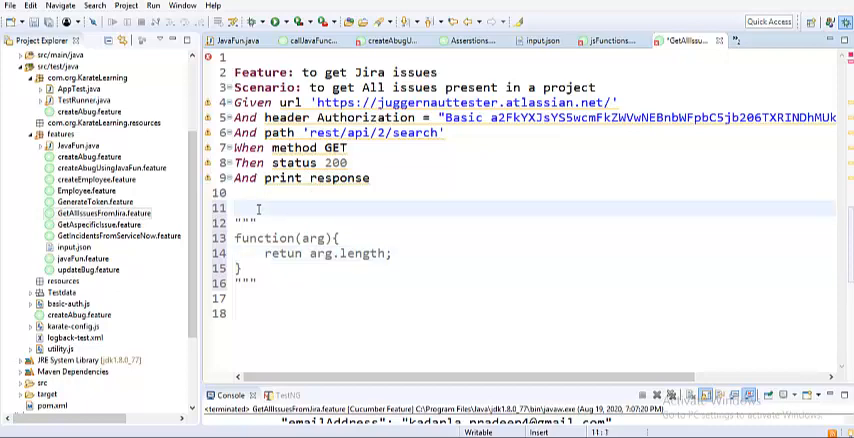
{"action": "type", "text": "*"}
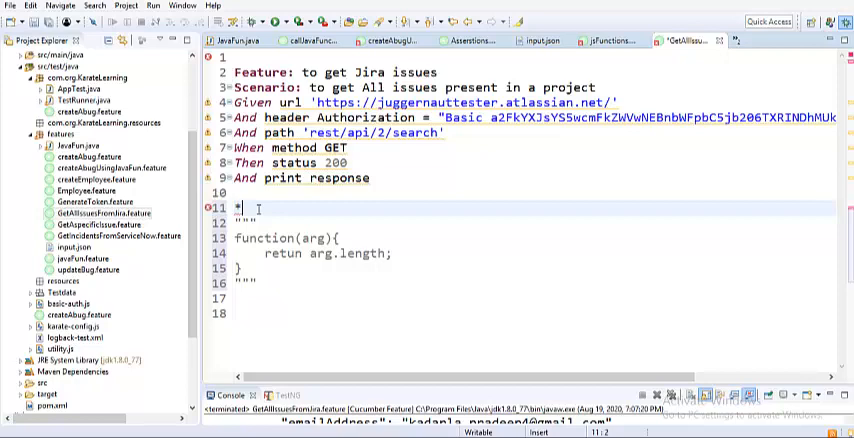
{"action": "type", "text": "def"}
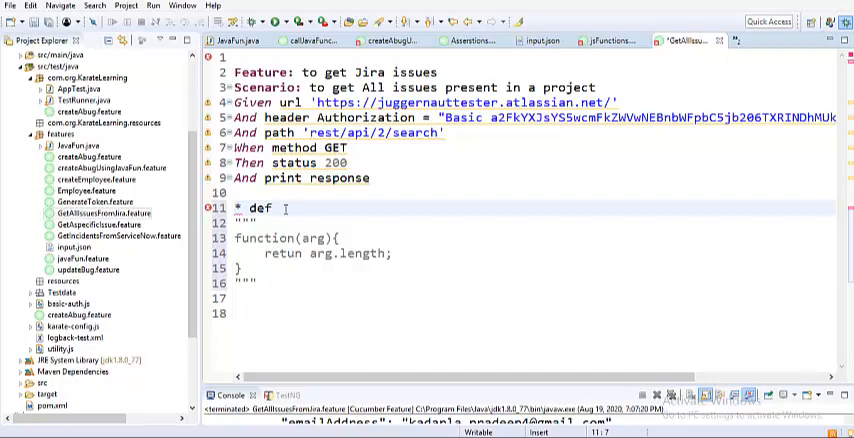
{"action": "type", "text": "len"}
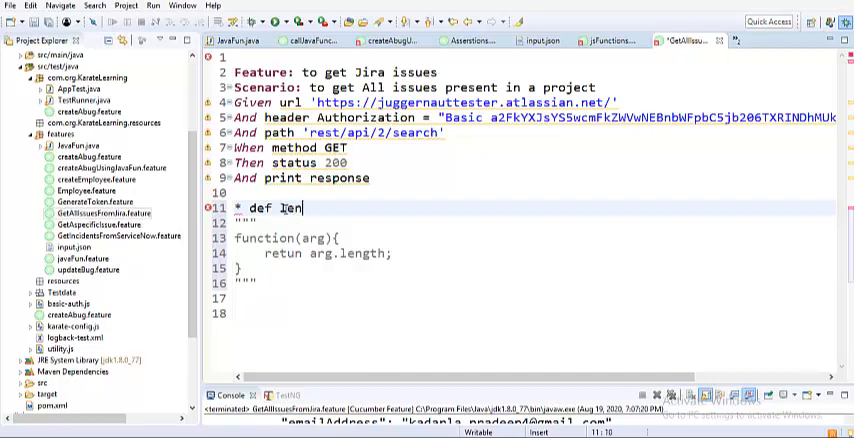
{"action": "type", "text": "="}
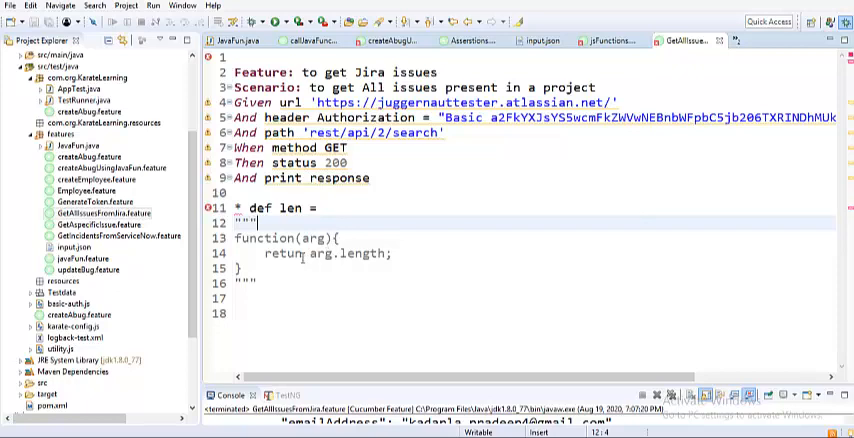
Step: Change the print step to print response.issues
{"action": "left_click", "coordinate": [384, 178]}
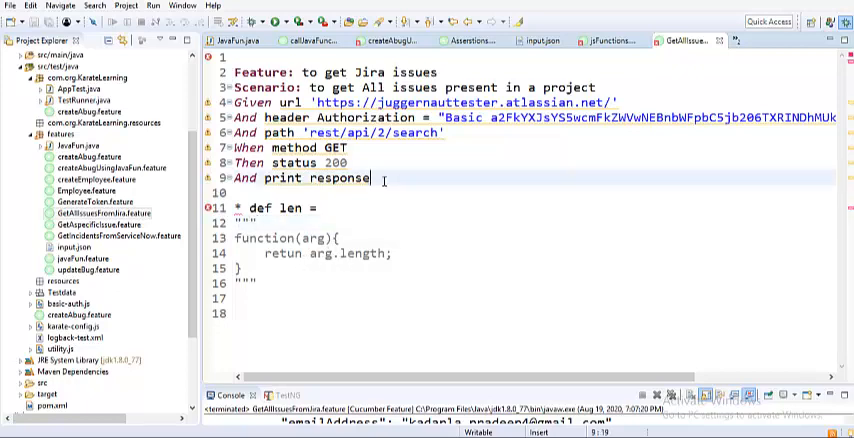
{"action": "type", "text": "."}
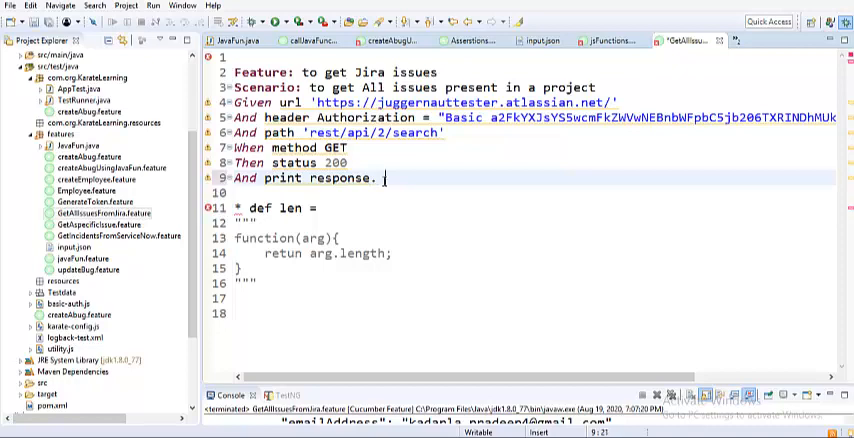
{"action": "type", "text": ".issu"}
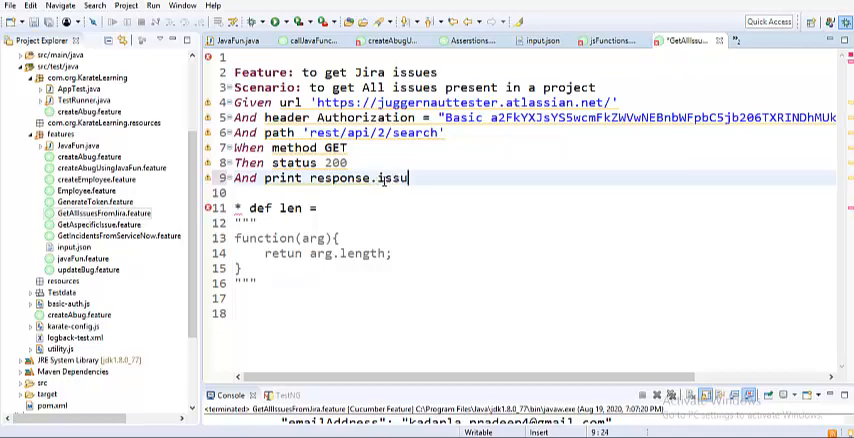
{"action": "type", "text": "es"}
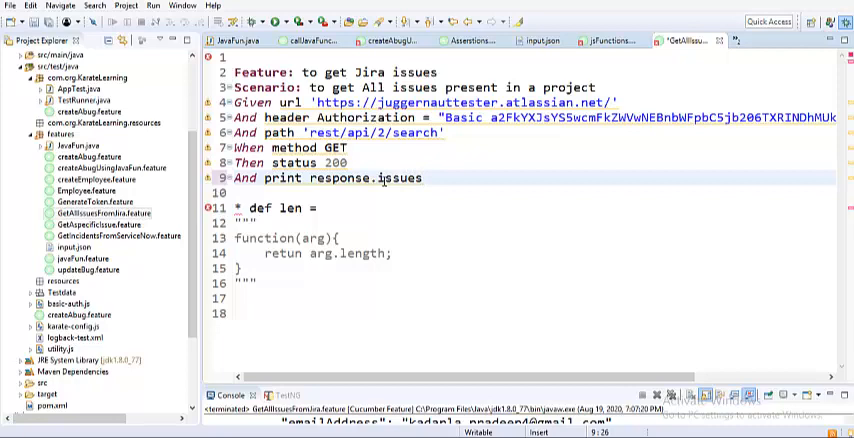
Step: Add the step '* def issueList = response.issues' after the print line
{"action": "left_click", "coordinate": [420, 178]}
{"action": "type", "text": "* d"}
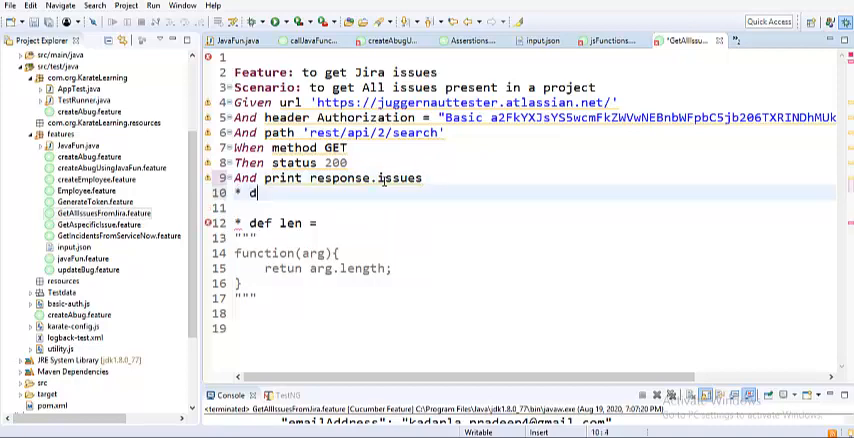
{"action": "type", "text": "ef"}
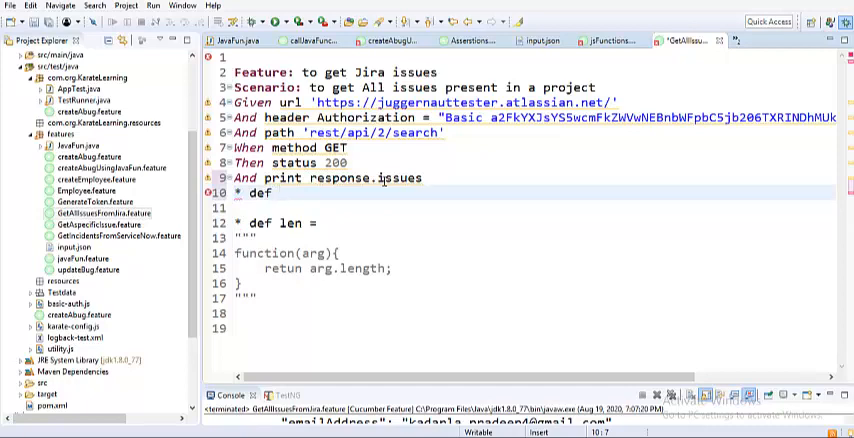
{"action": "type", "text": "issue"}
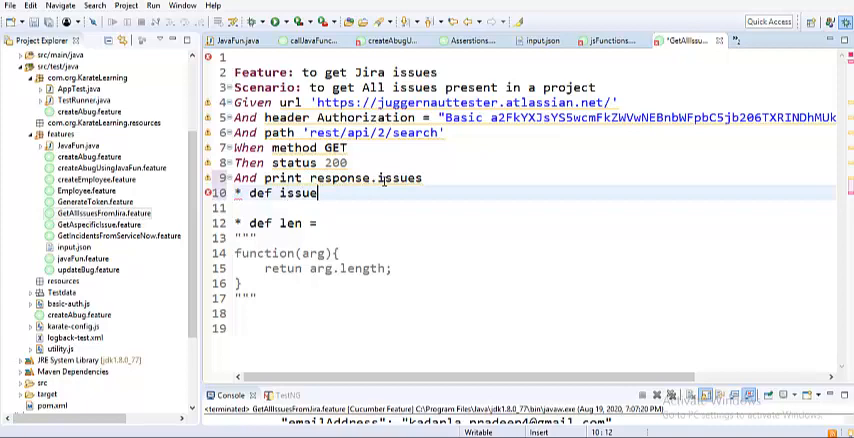
{"action": "type", "text": "List ="}
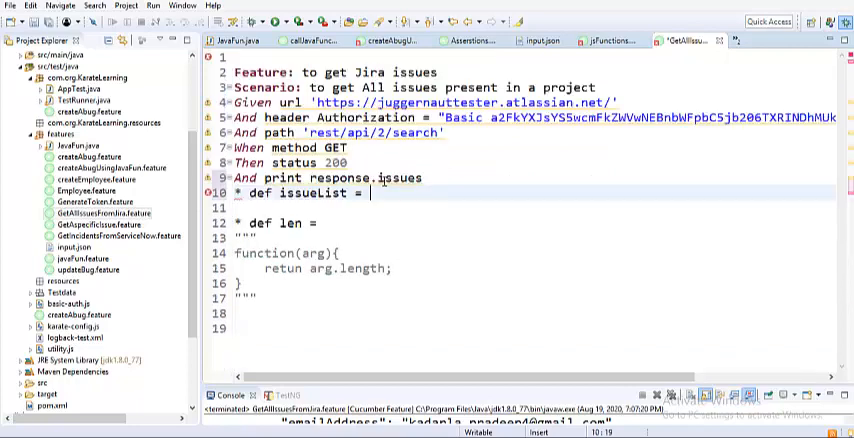
{"action": "type", "text": "response.issues"}
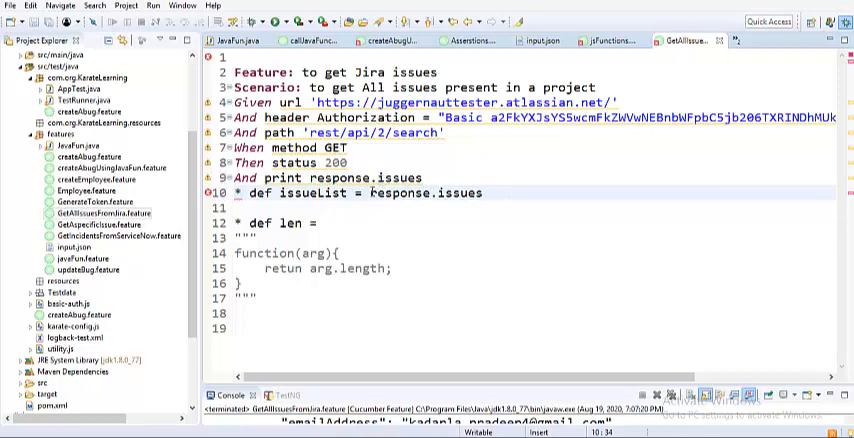
Step: Highlight response.issues, the arg parameter, issueList and the function block in turn
{"action": "double_click", "coordinate": [426, 193]}
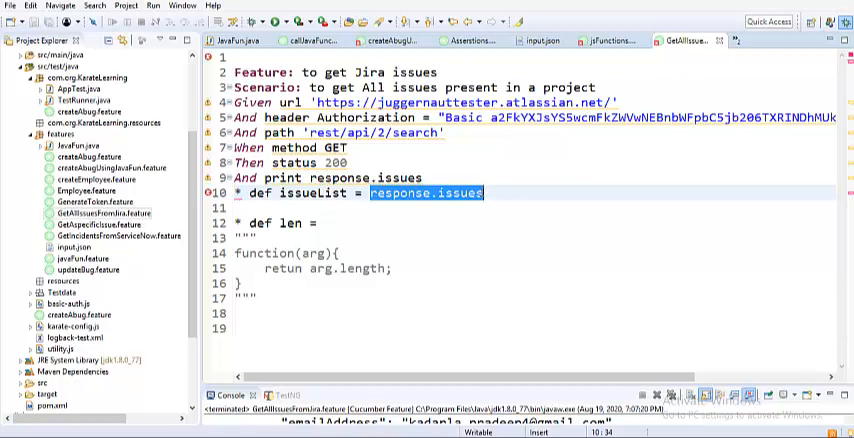
{"action": "left_click", "coordinate": [351, 290]}
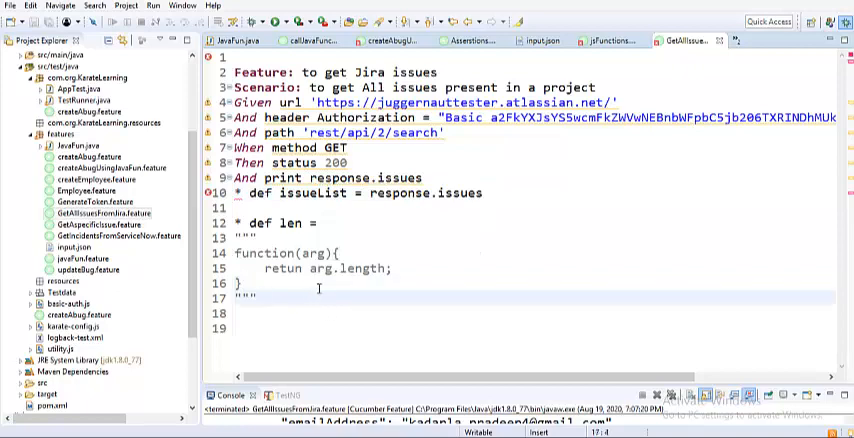
{"action": "double_click", "coordinate": [317, 193]}
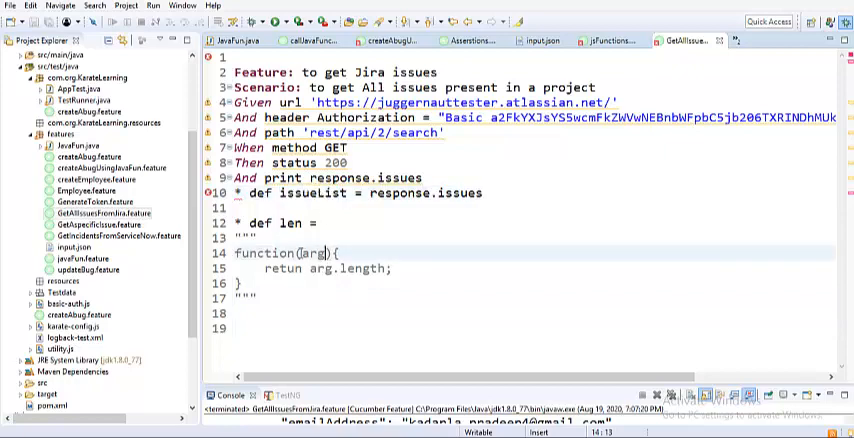
{"action": "double_click", "coordinate": [317, 253]}
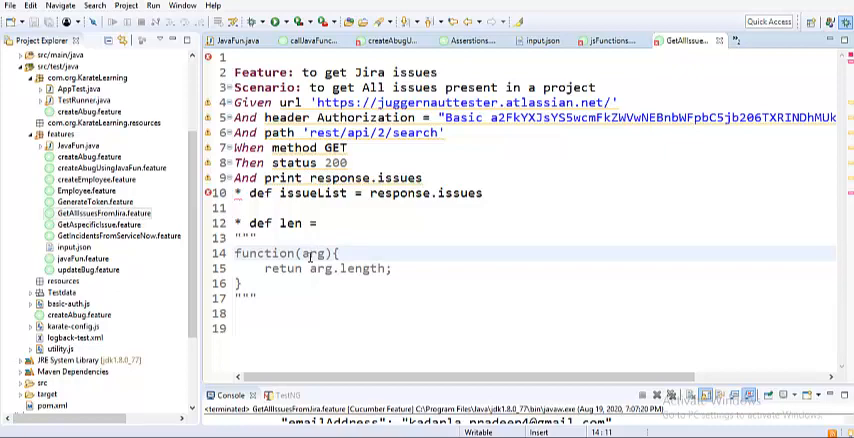
{"action": "double_click", "coordinate": [300, 193]}
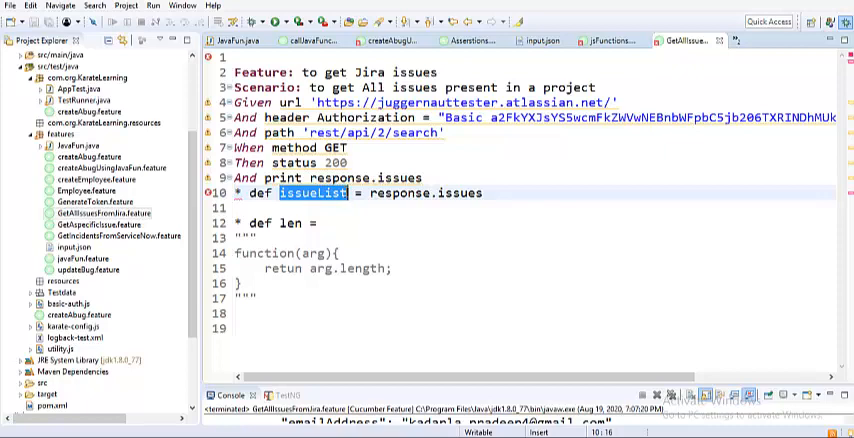
{"action": "left_click_drag", "start_coordinate": [235, 238], "coordinate": [250, 318]}
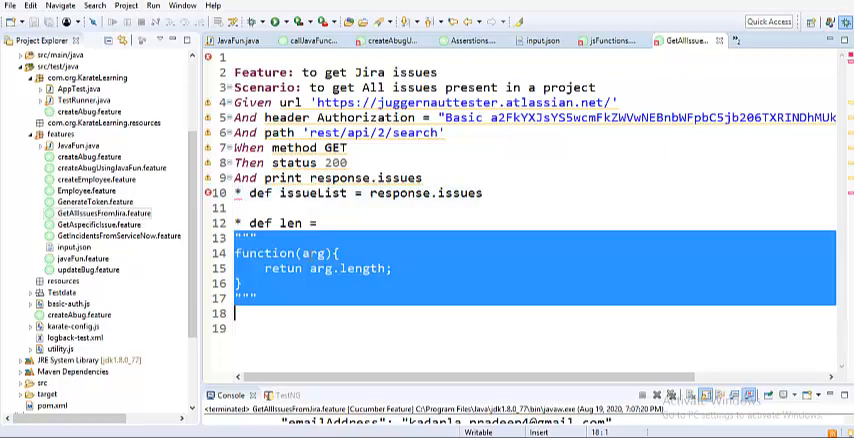
{"action": "left_click", "coordinate": [312, 297]}
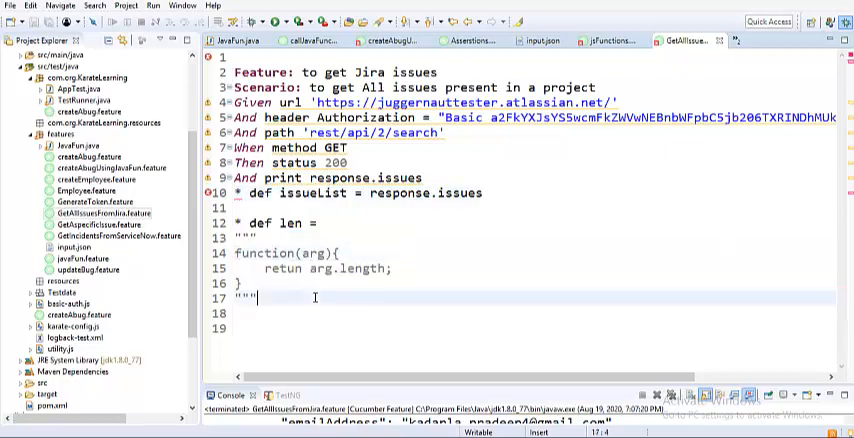
Step: Maximize the Console to show the earlier run's issue JSON output
{"action": "double_click", "coordinate": [295, 222]}
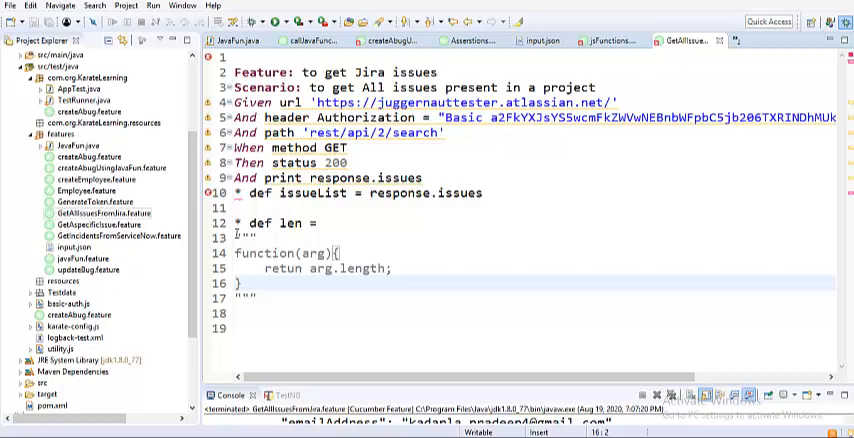
{"action": "left_click", "coordinate": [260, 298]}
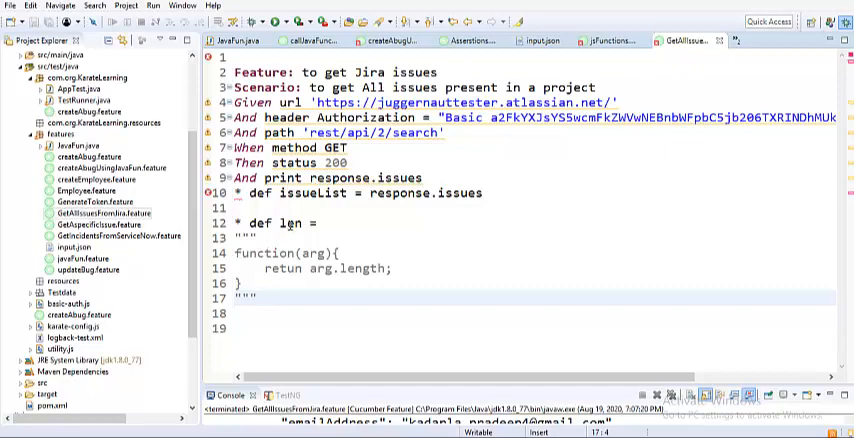
{"action": "double_click", "coordinate": [295, 222]}
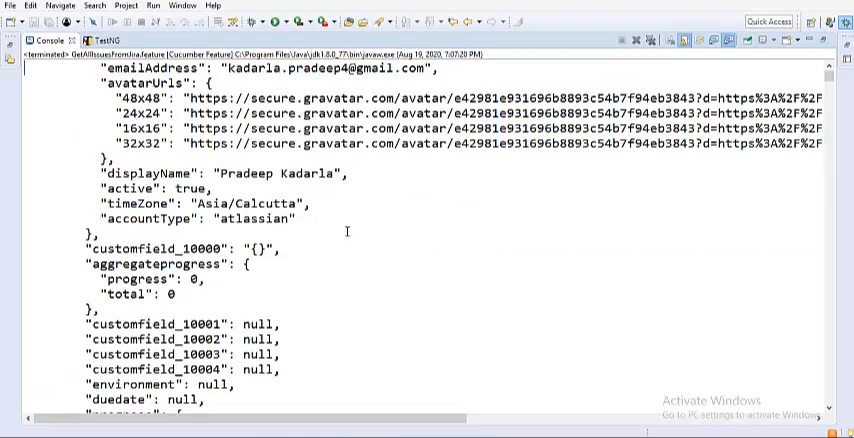
Step: Scroll the console output, then restore the feature file editor beside it
{"action": "scroll", "scroll_direction": "down", "scroll_amount": 3}
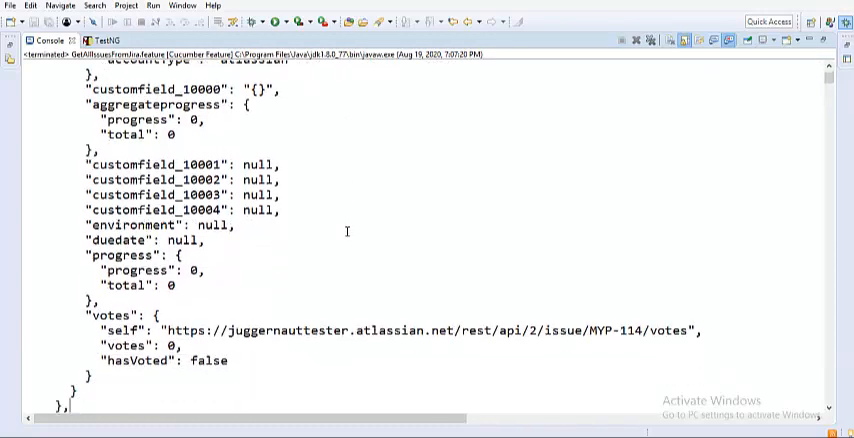
{"action": "scroll", "scroll_direction": "down", "scroll_amount": 3}
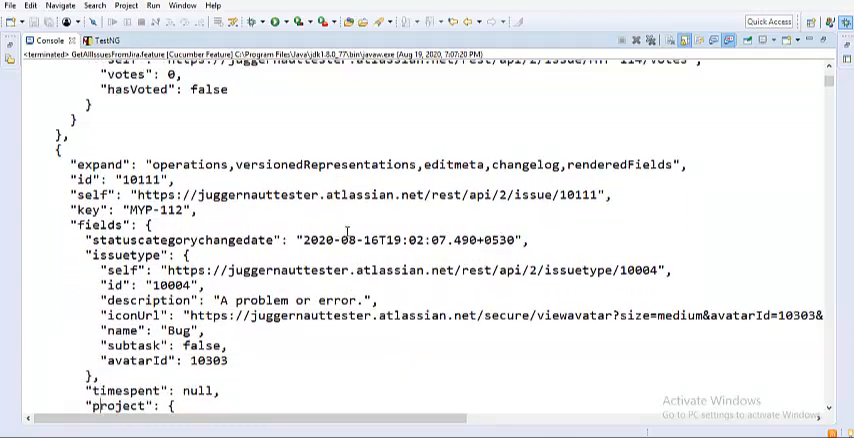
{"action": "double_click", "coordinate": [106, 165]}
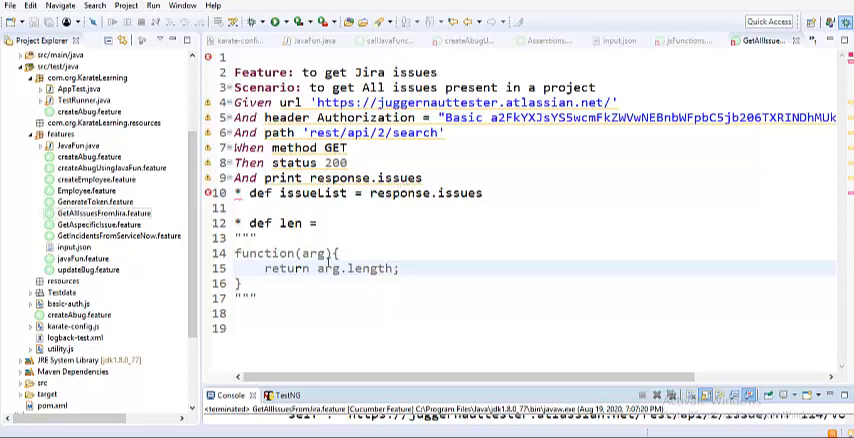
Step: Place the cursor after the issueList definition and add blank lines below the len function
{"action": "left_click", "coordinate": [256, 299]}
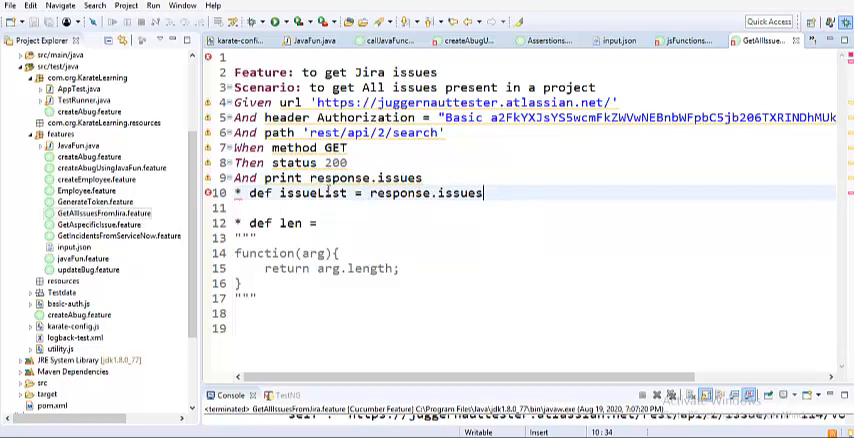
{"action": "double_click", "coordinate": [310, 193]}
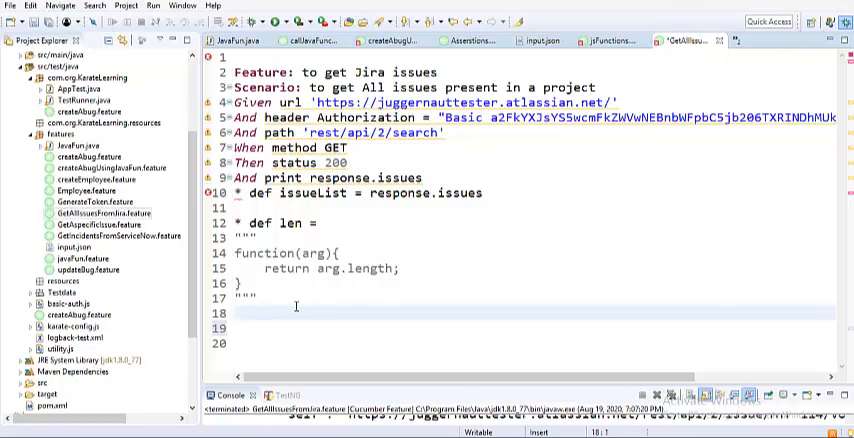
Step: Write 'call len issueList' on line 18
{"action": "type", "text": "* de"}
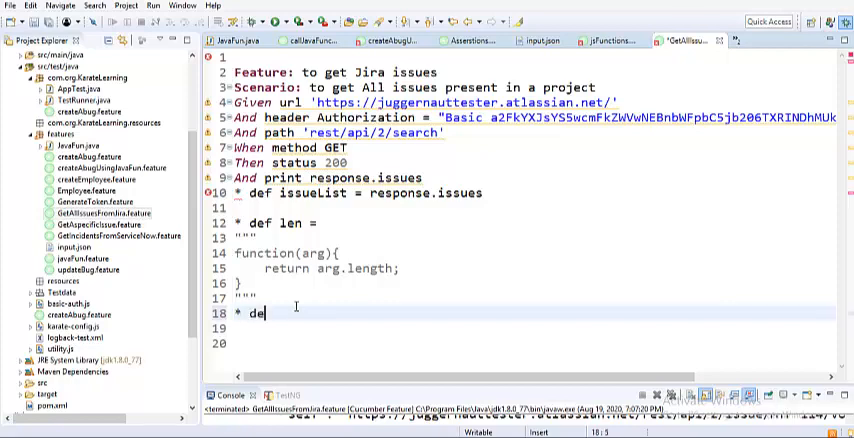
{"action": "type", "text": "f"}
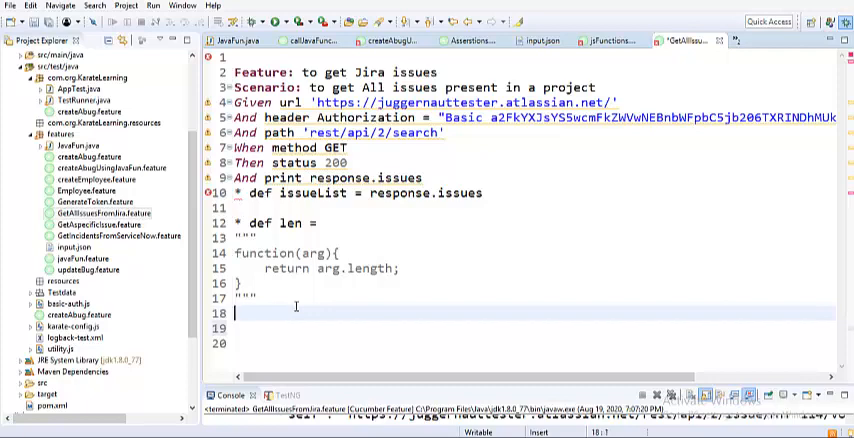
{"action": "type", "text": "1"}
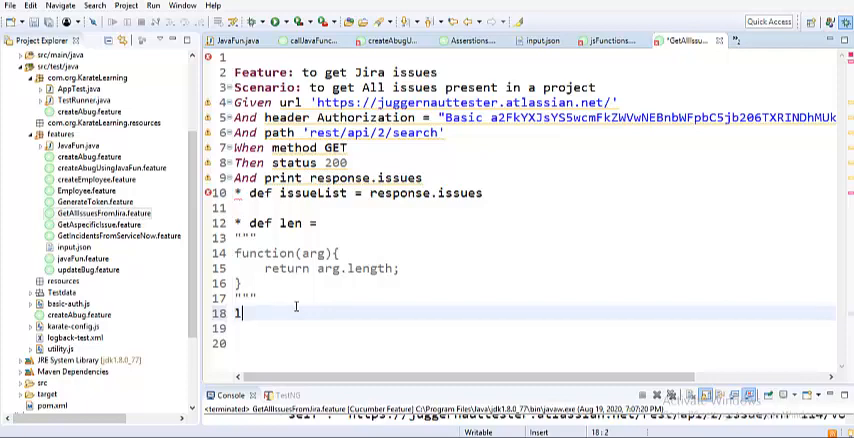
{"action": "type", "text": "en"}
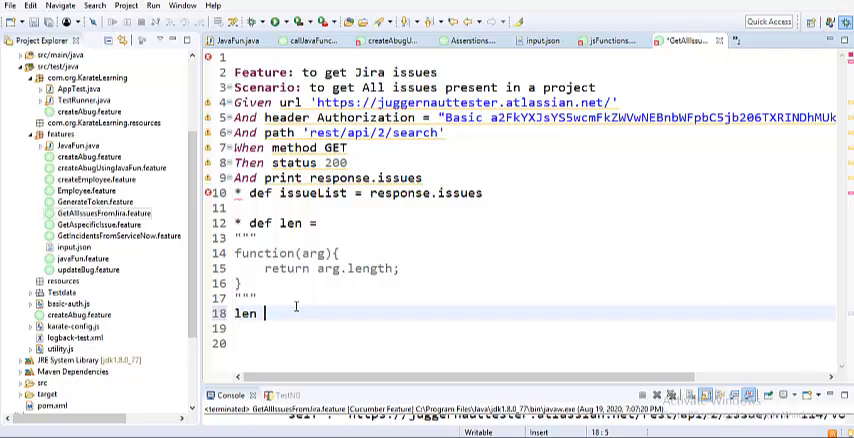
{"action": "type", "text": "i"}
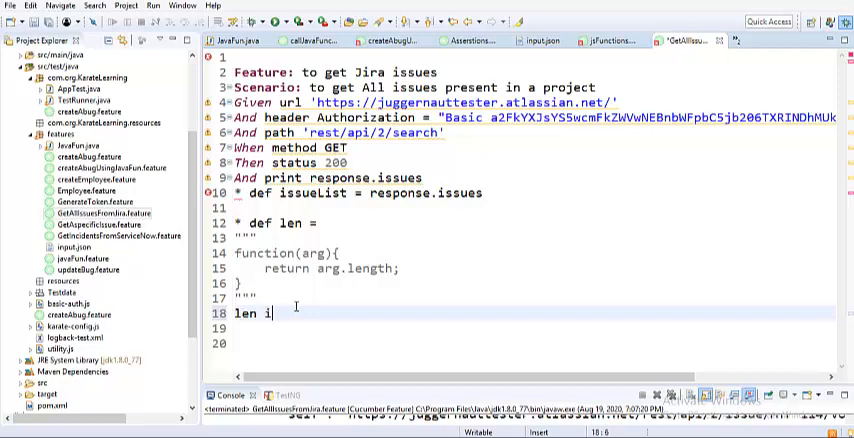
{"action": "type", "text": "ssueList"}
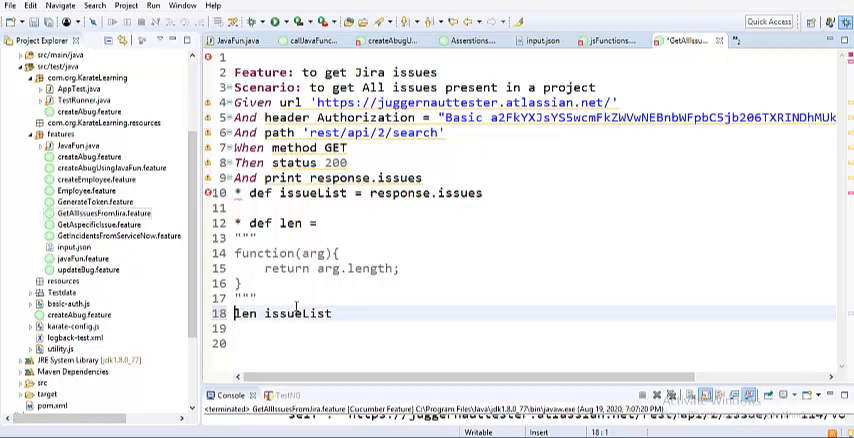
{"action": "type", "text": "call"}
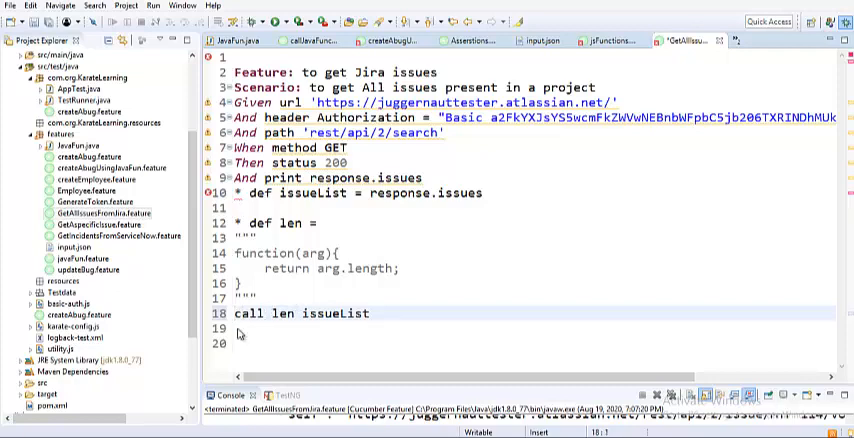
Step: Highlight len, arg, the function body and issueList to explain the argument mapping
{"action": "double_click", "coordinate": [248, 313]}
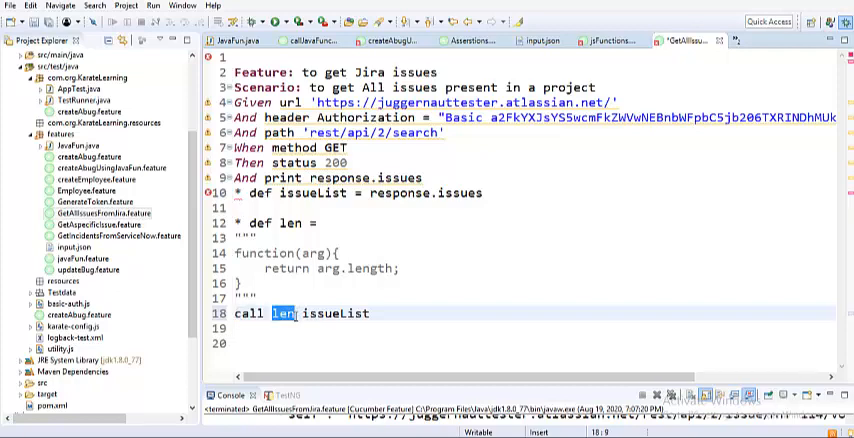
{"action": "left_click", "coordinate": [299, 313]}
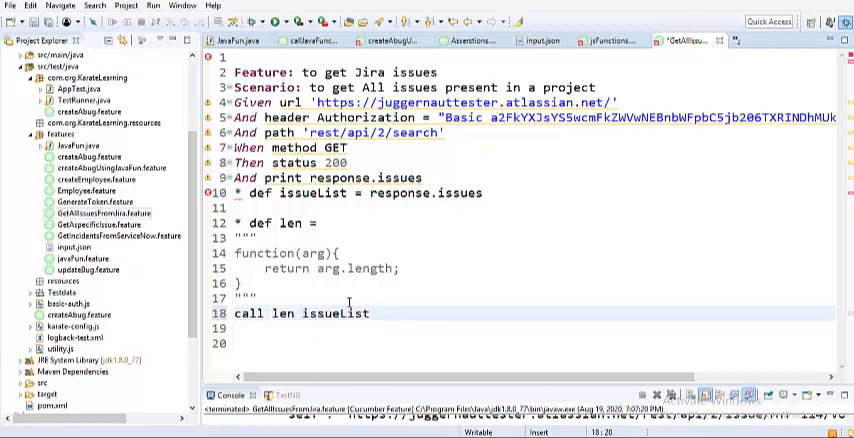
{"action": "double_click", "coordinate": [315, 253]}
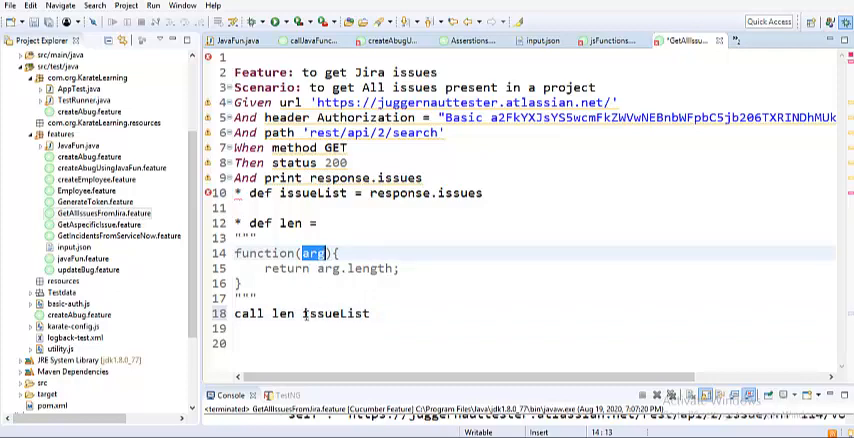
{"action": "double_click", "coordinate": [335, 313]}
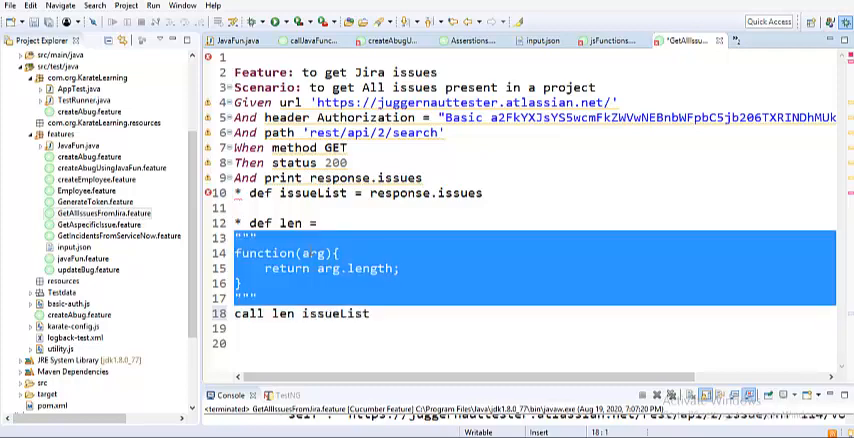
{"action": "left_click", "coordinate": [310, 251]}
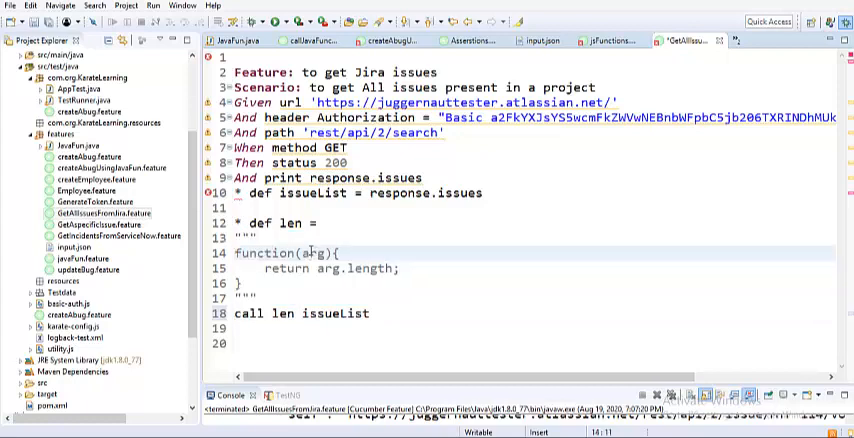
{"action": "double_click", "coordinate": [334, 313]}
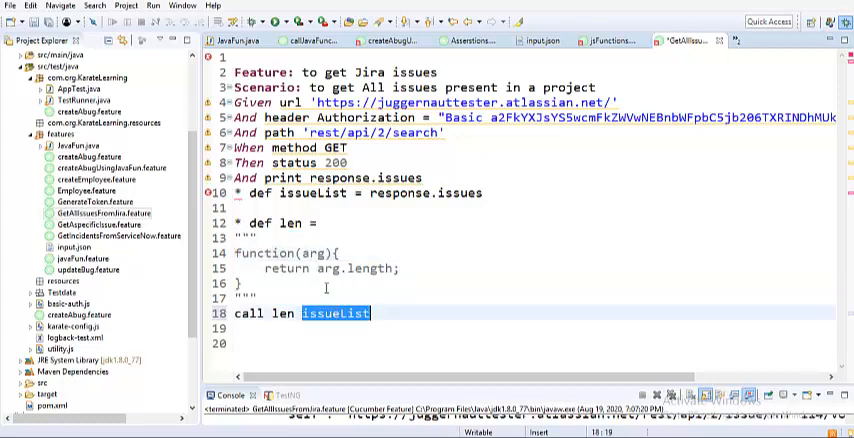
{"action": "left_click_drag", "start_coordinate": [228, 237], "coordinate": [250, 320]}
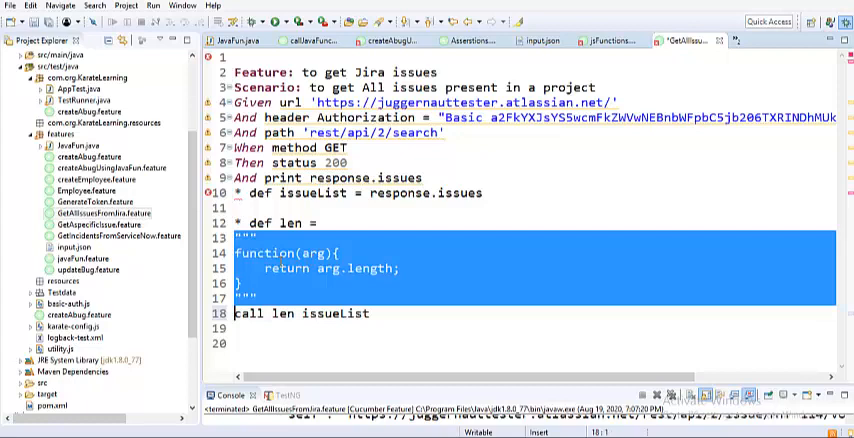
{"action": "left_click", "coordinate": [280, 278]}
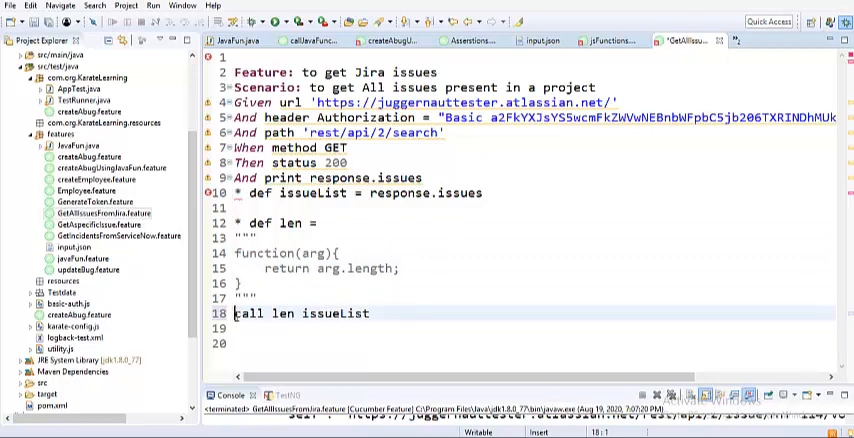
Step: Prefix line 18 with '* def issueLength =' to store the len call's result
{"action": "type", "text": "* def"}
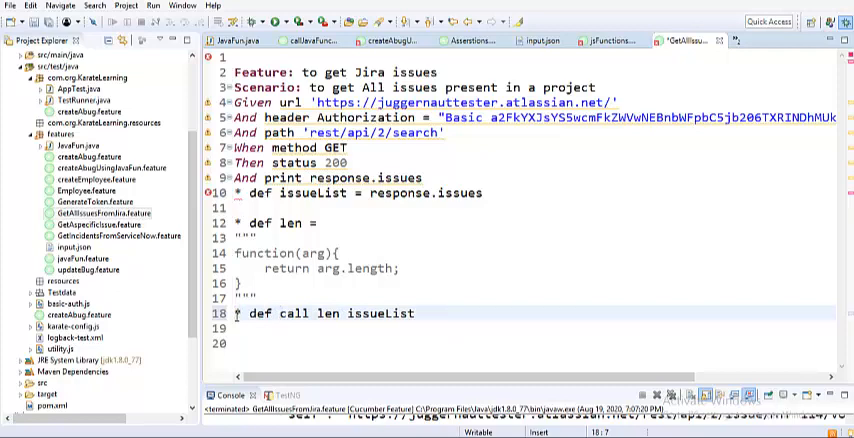
{"action": "type", "text": "issue"}
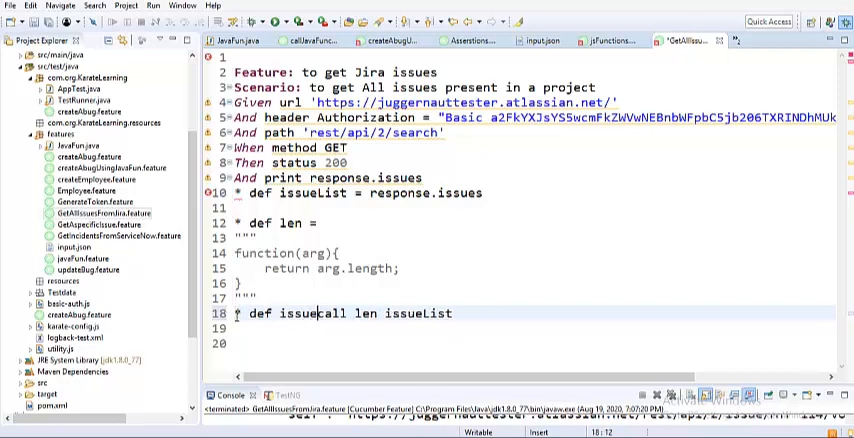
{"action": "type", "text": "Length"}
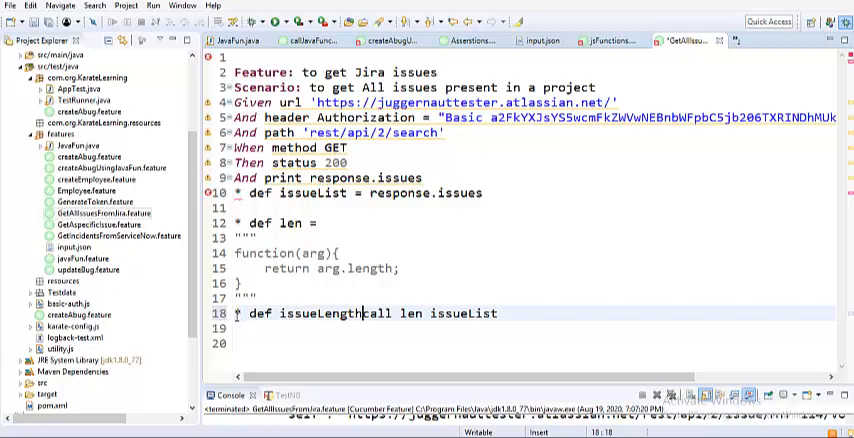
{"action": "type", "text": "="}
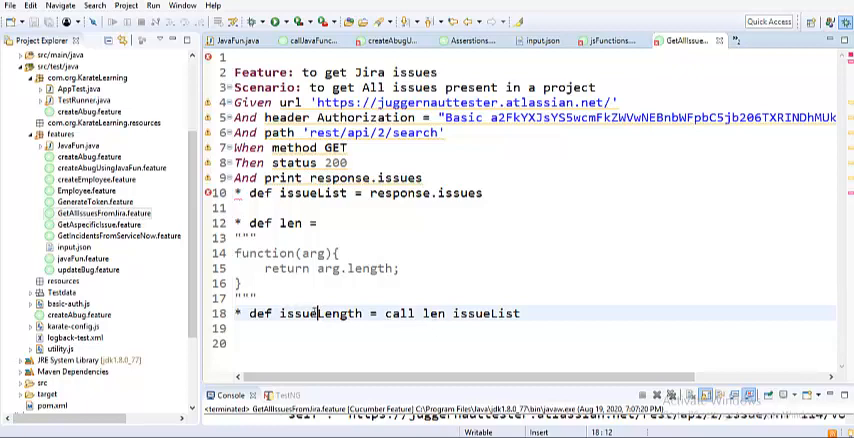
{"action": "double_click", "coordinate": [320, 313]}
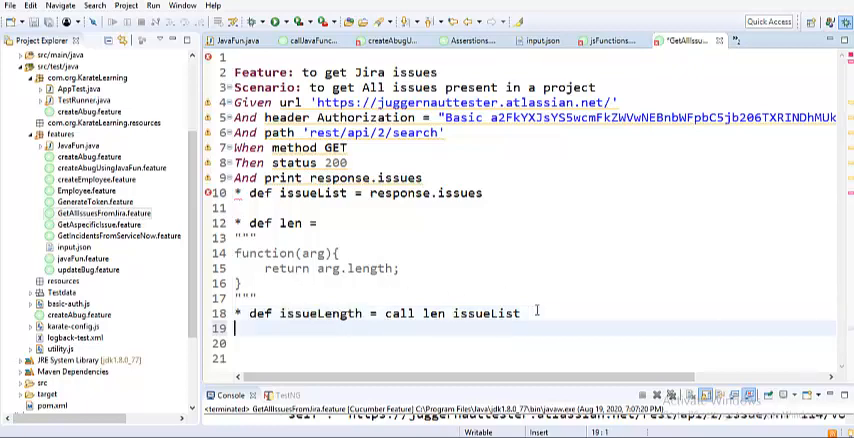
Step: Add line 19: Then print 'issue length is-->',issueLength
{"action": "type", "text": "Then"}
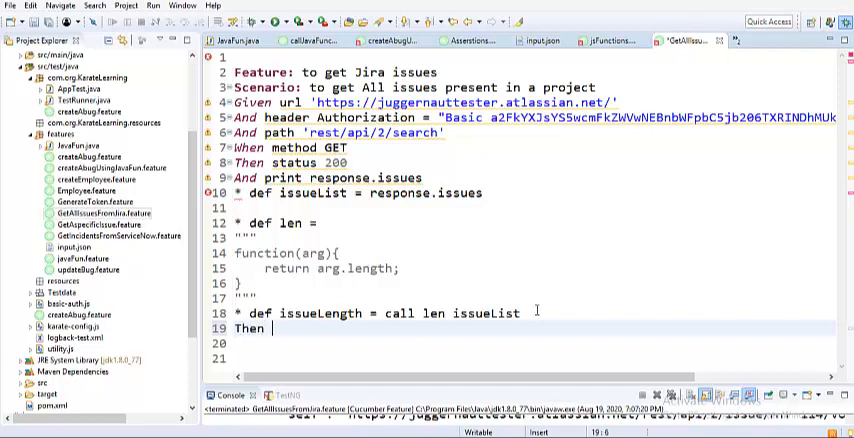
{"action": "type", "text": "pritn"}
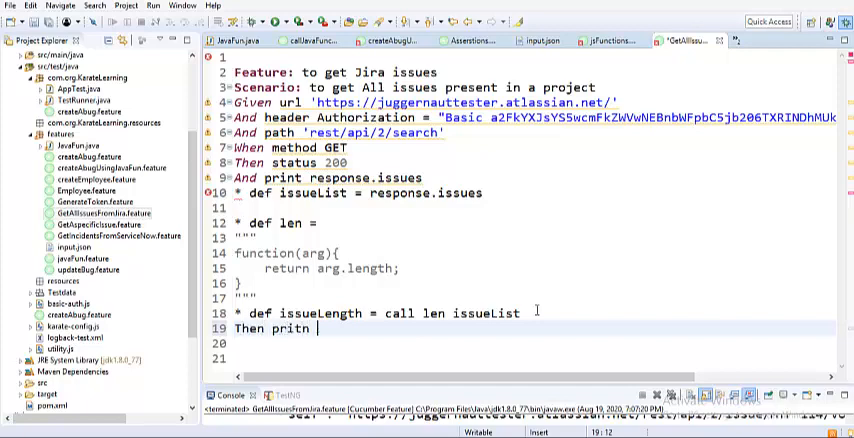
{"action": "type", "text": "print"}
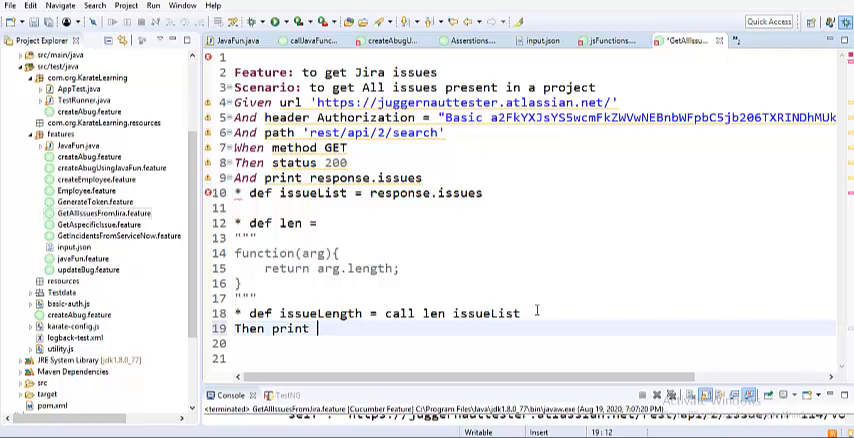
{"action": "type", "text": "''"}
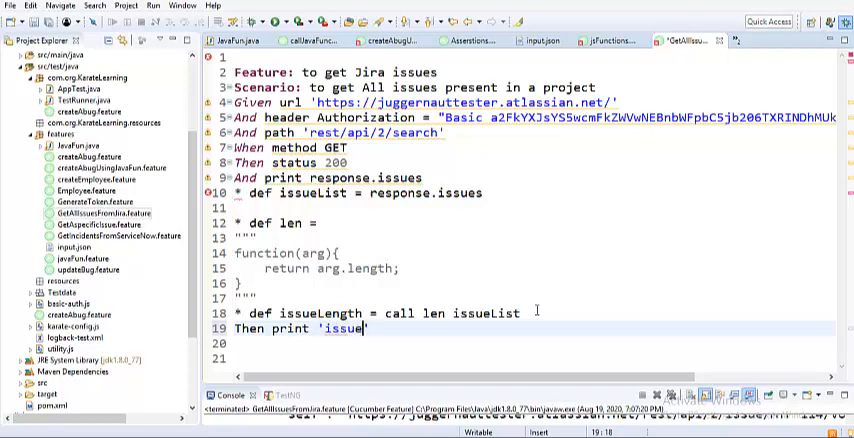
{"action": "type", "text": "length i"}
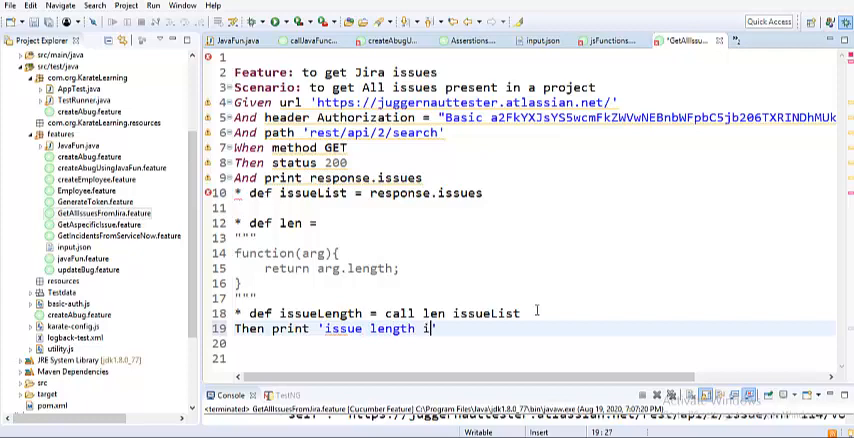
{"action": "type", "text": "s-->"}
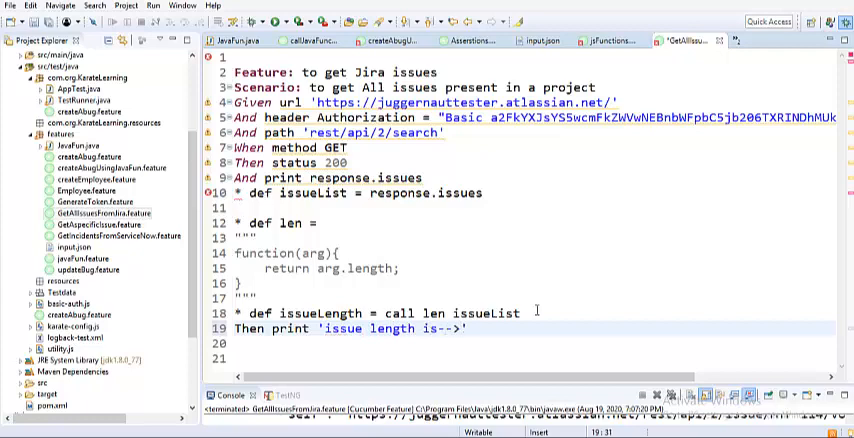
{"action": "type", "text": ",issueLength"}
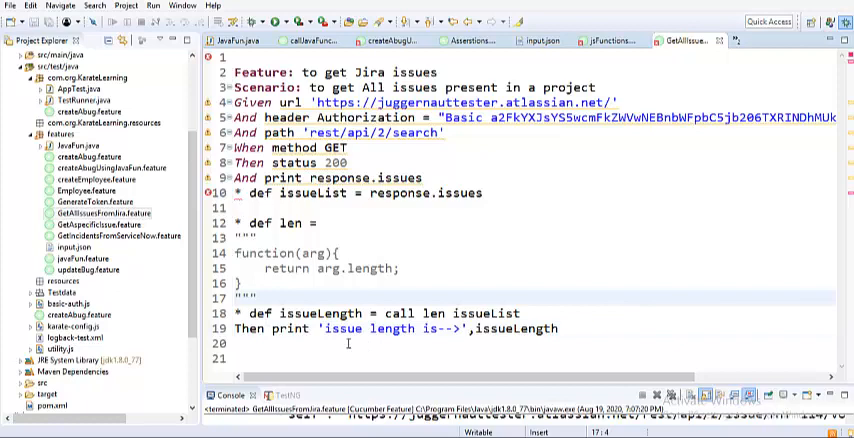
Step: Rerun the feature, printing 'issue length is--> 50' in the console
{"action": "double_click", "coordinate": [389, 329]}
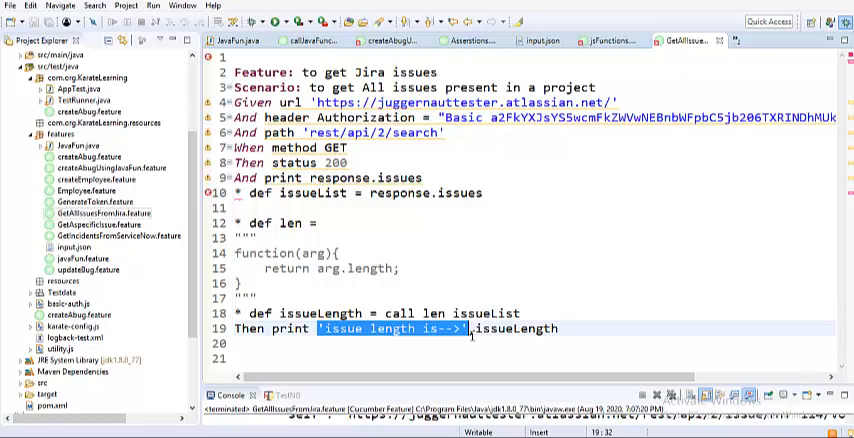
{"action": "left_click", "coordinate": [545, 329]}
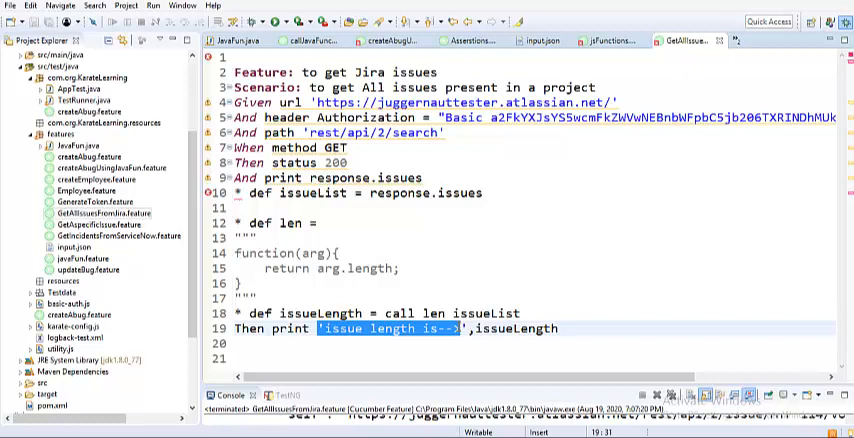
{"action": "left_click", "coordinate": [570, 291]}
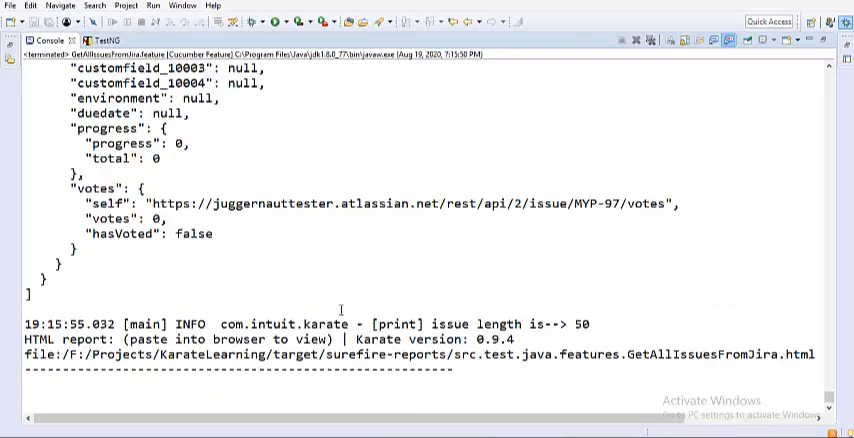
Step: Highlight the 'issue length is--> 50' label in the console output
{"action": "double_click", "coordinate": [478, 323]}
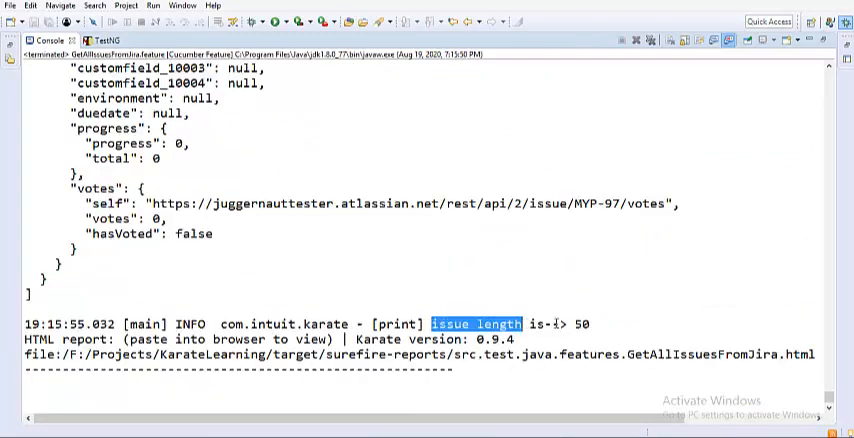